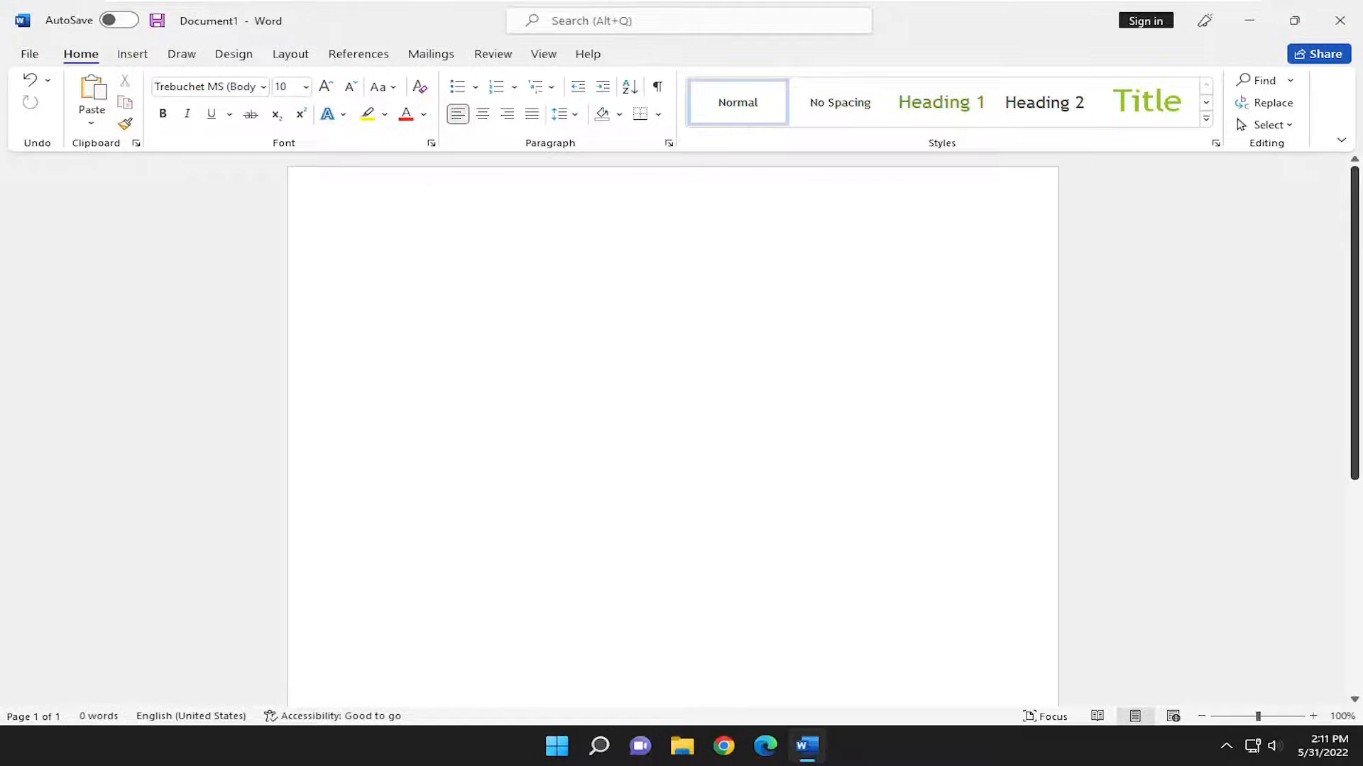
Step: Show the Design ribbon's Watermark gallery and scroll to the preset designs
click(378, 254)
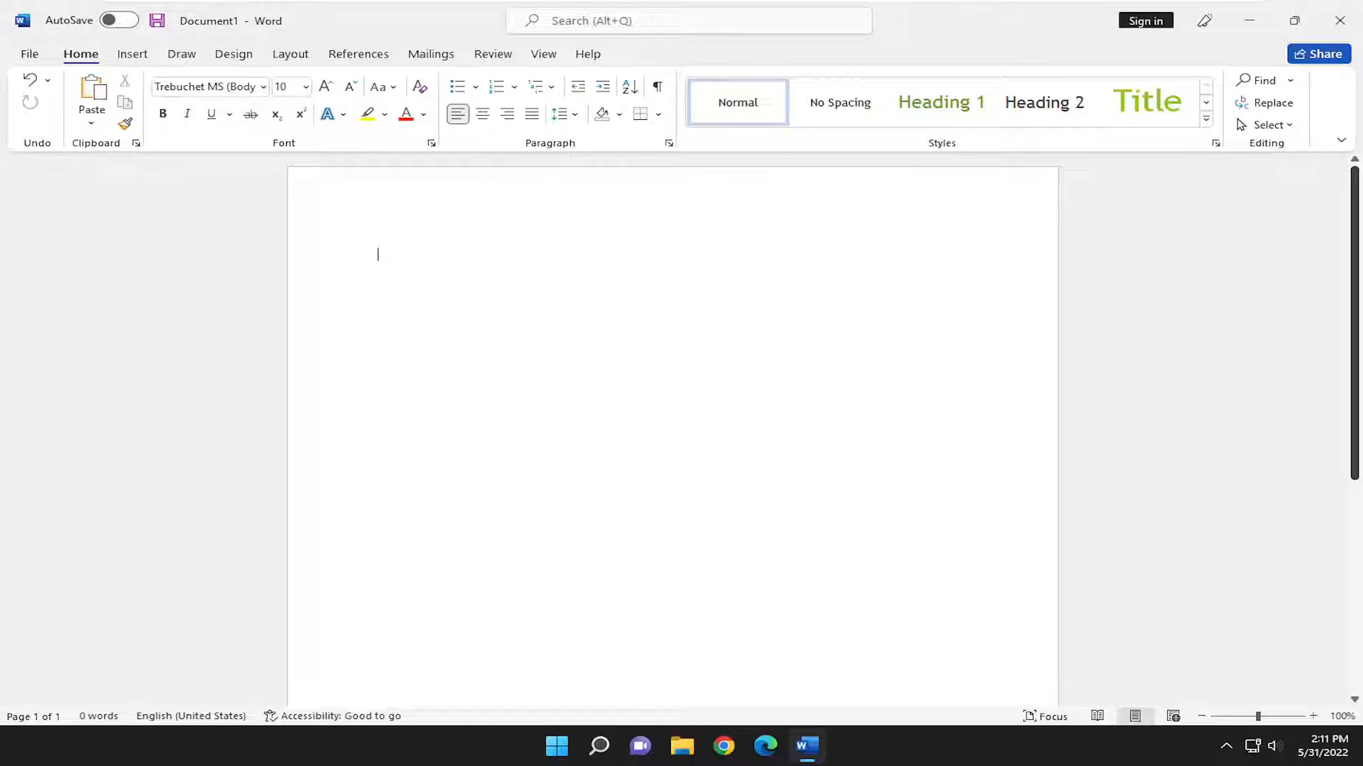
mouse_move(1148, 470)
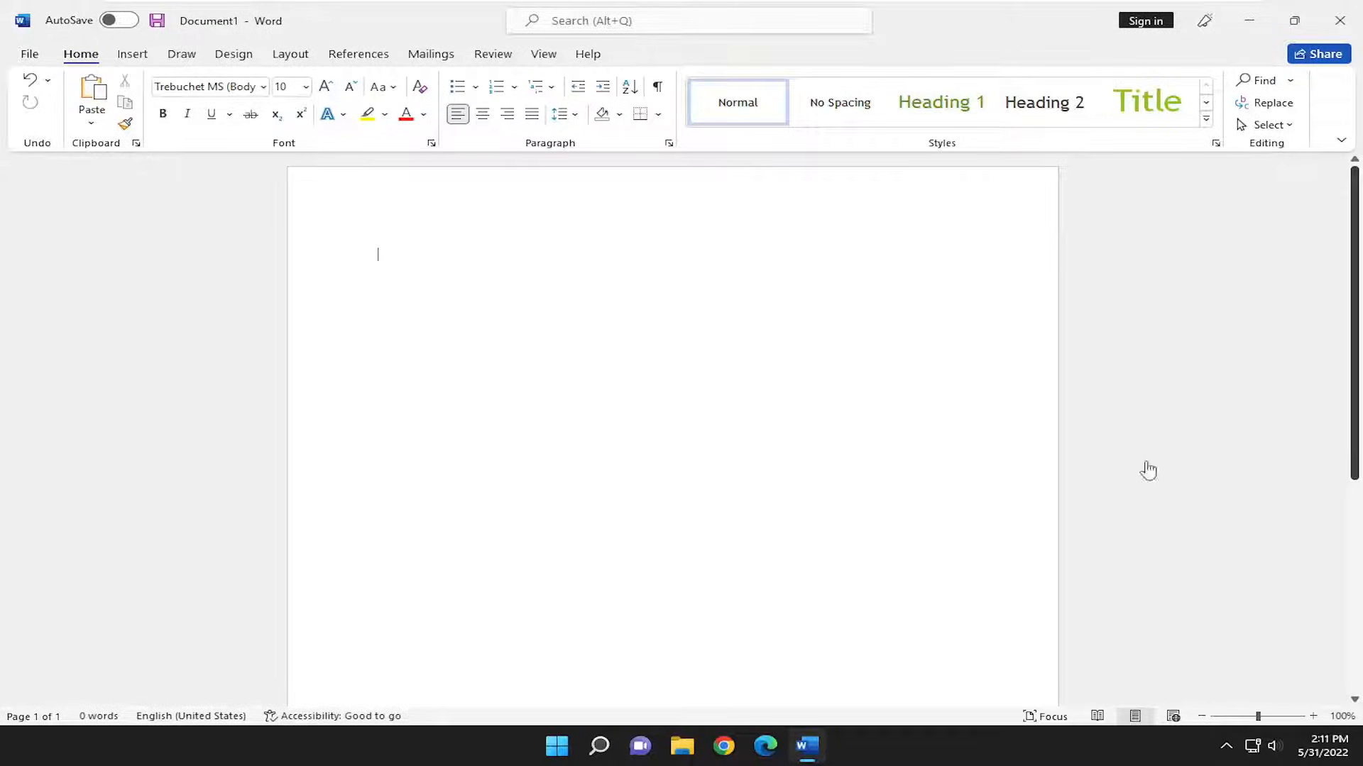
click(233, 54)
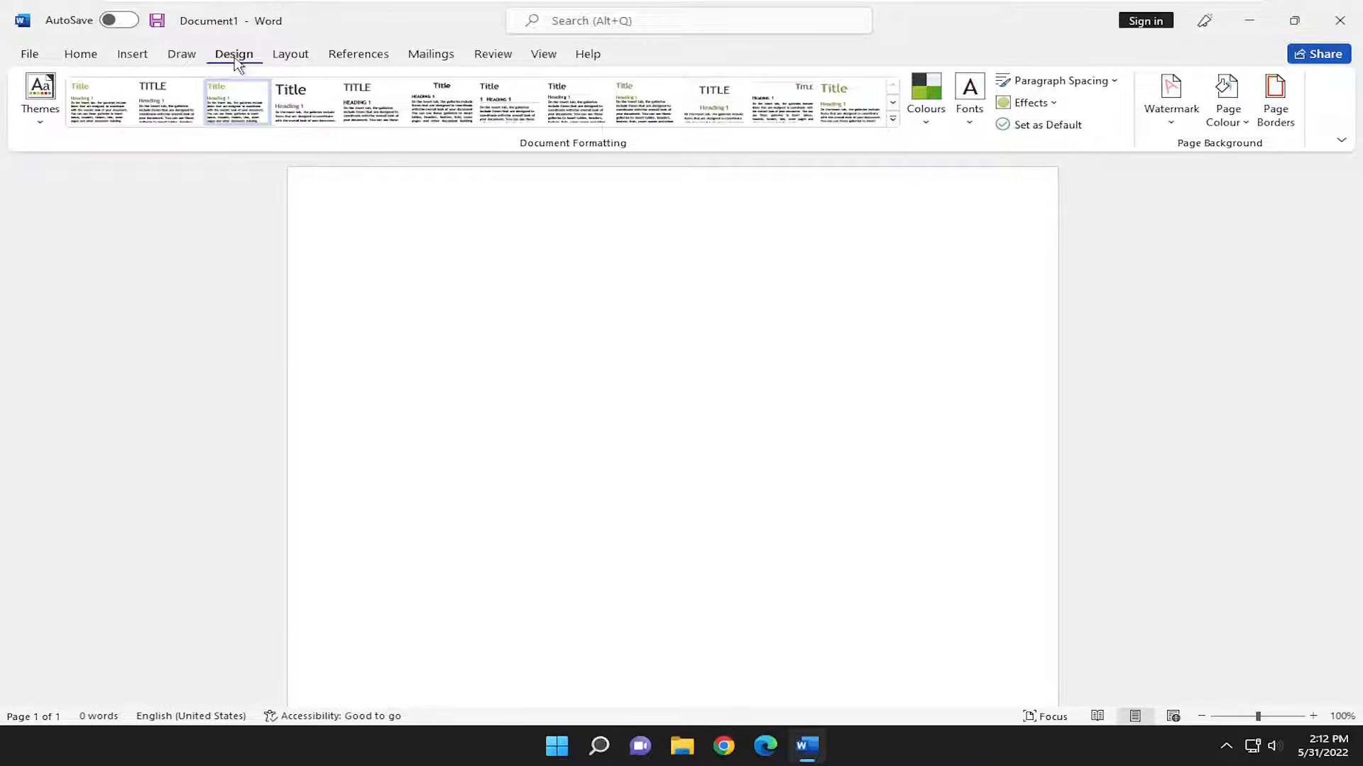
mouse_move(964, 158)
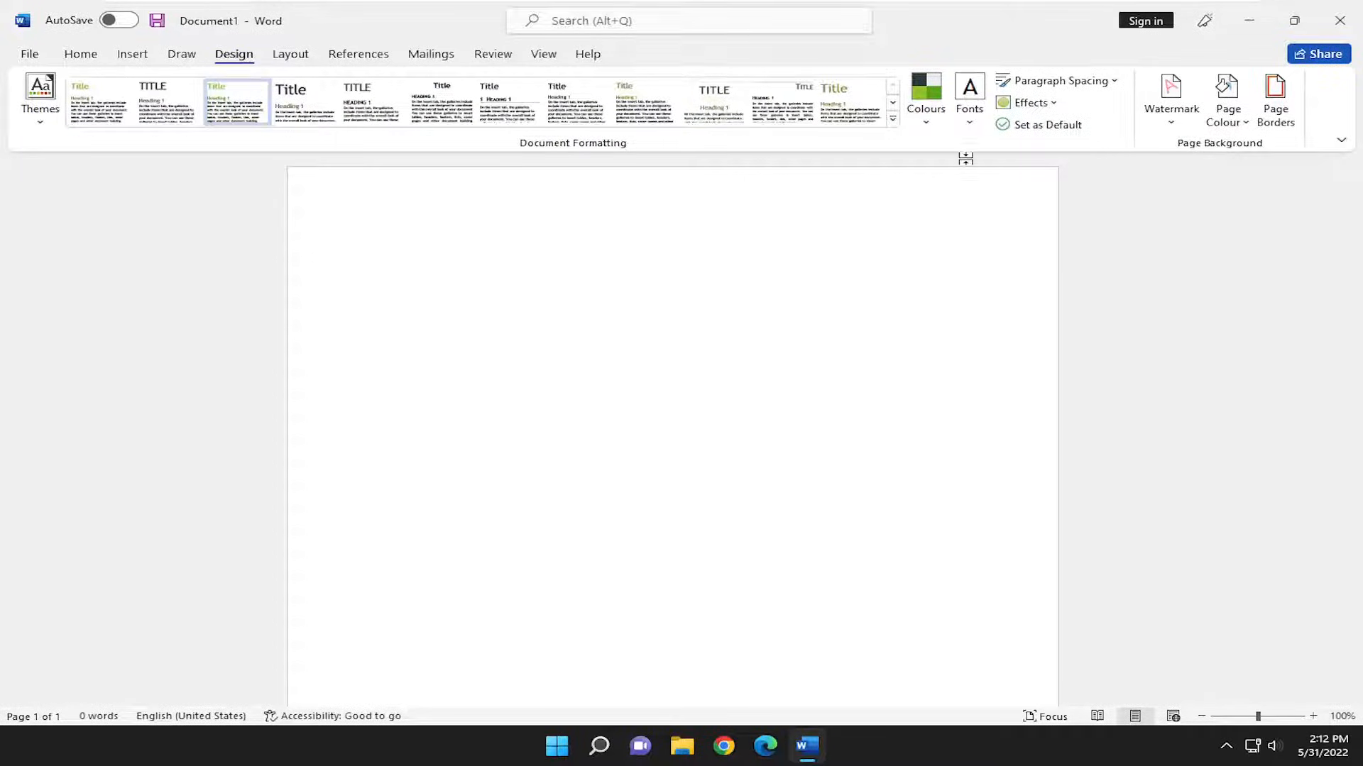
mouse_move(1171, 96)
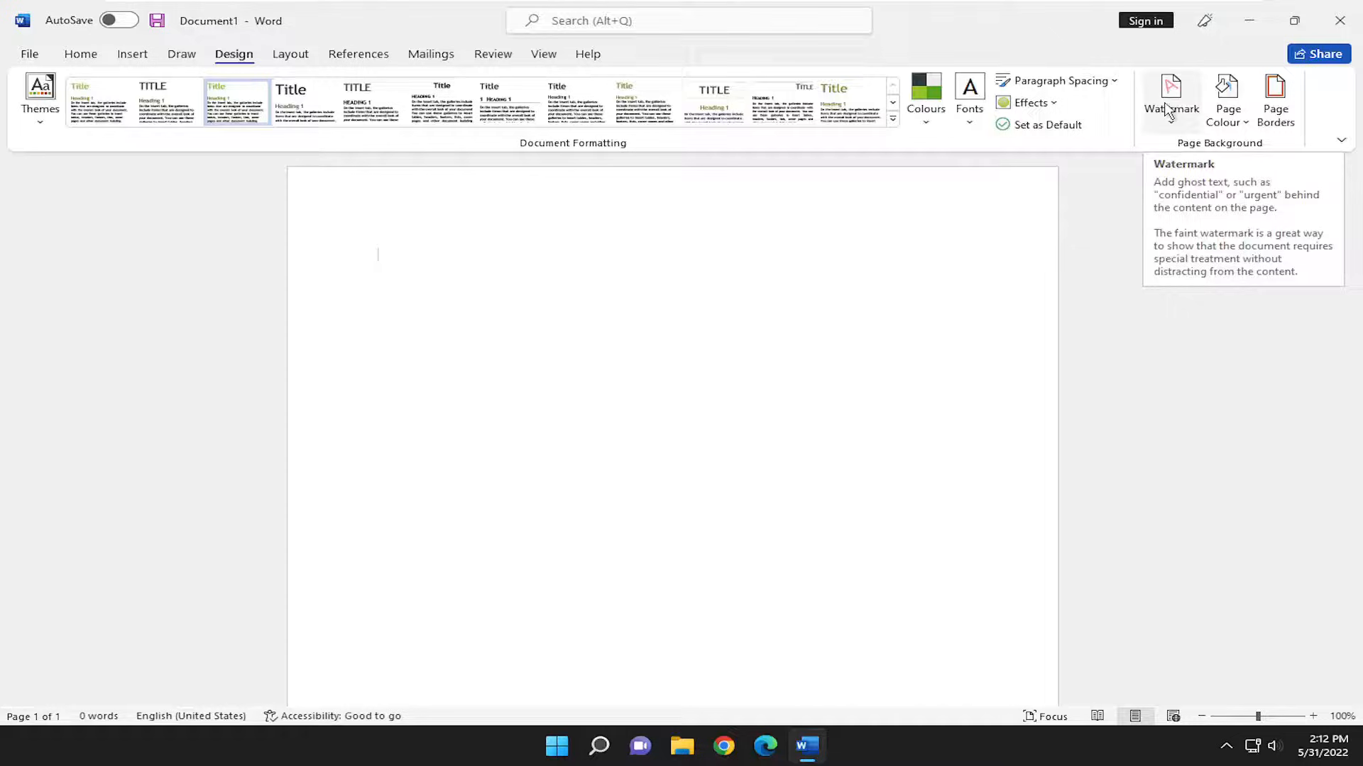
click(1171, 98)
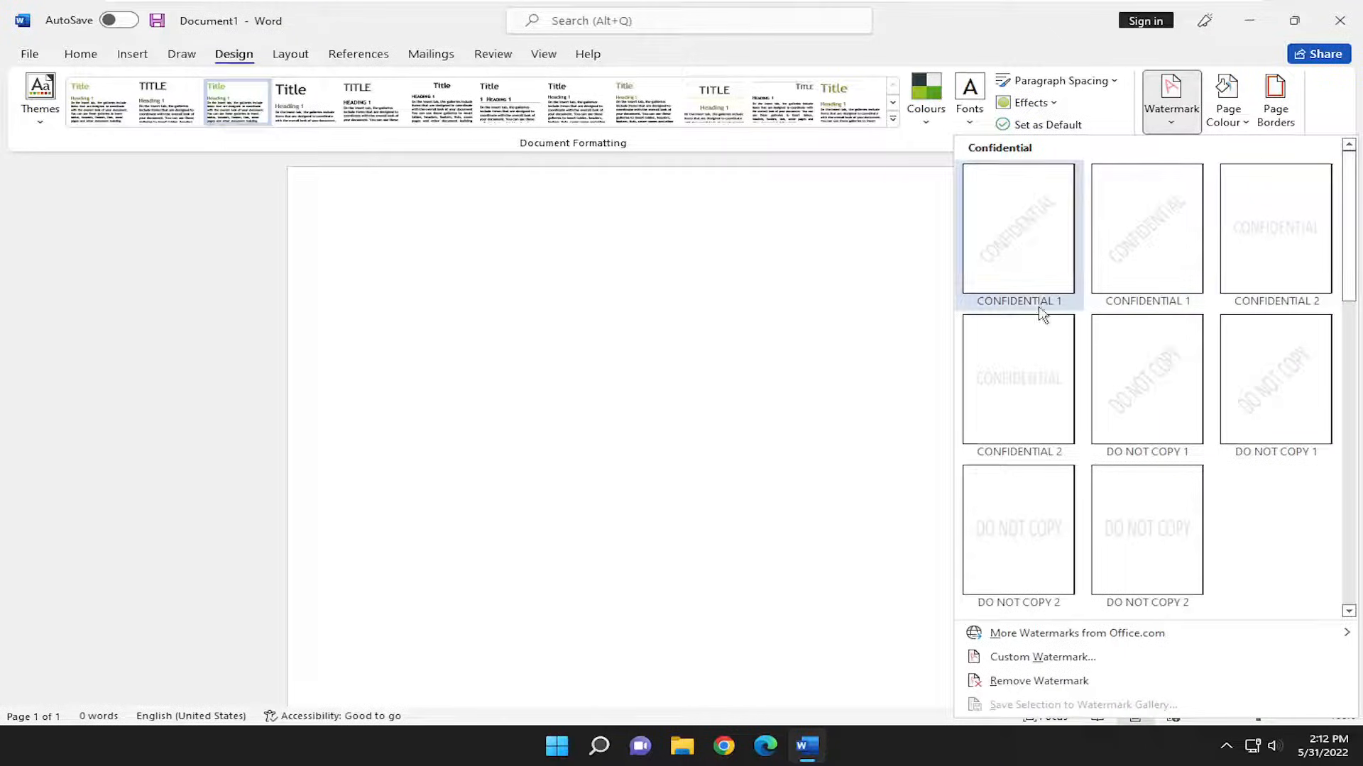
mouse_move(1025, 230)
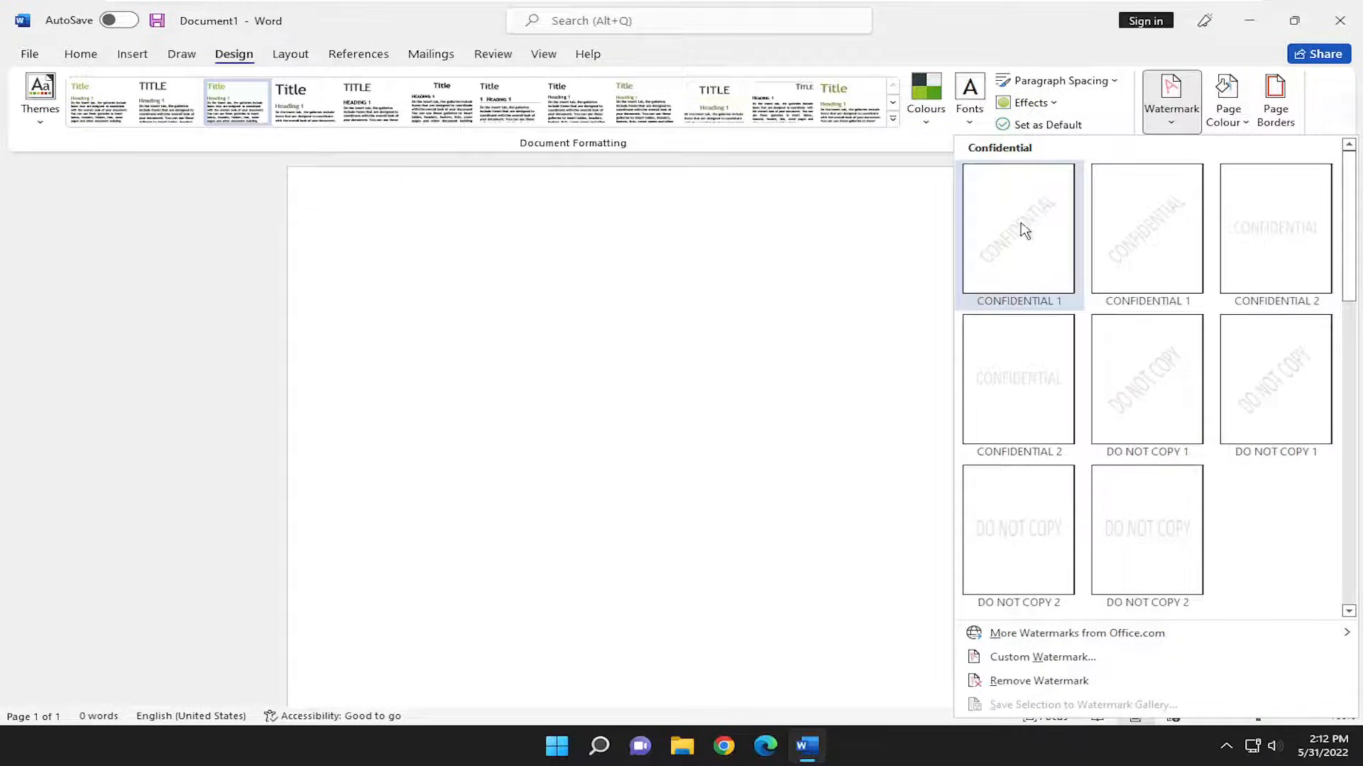
scroll(down, 3)
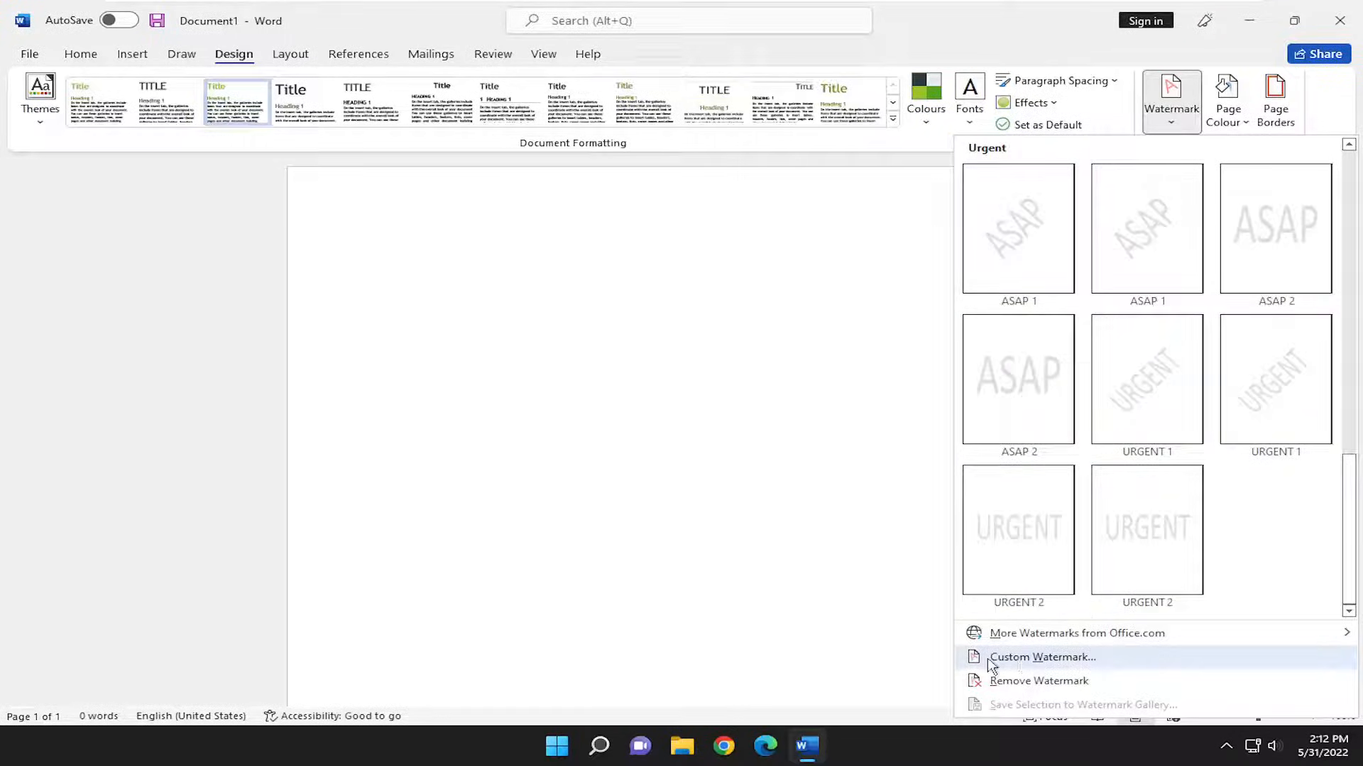
Step: In Custom Watermark, try the picture option then choose a text watermark instead
click(1042, 657)
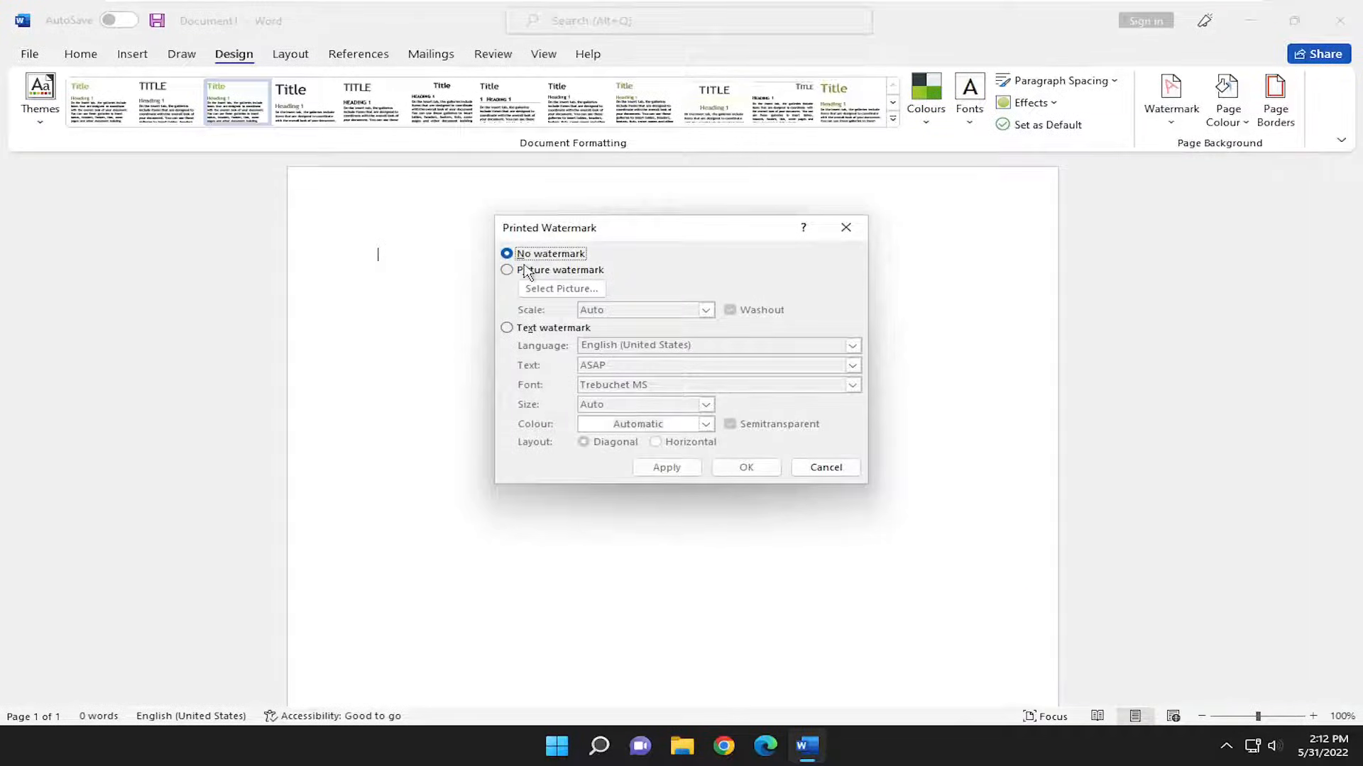
click(509, 270)
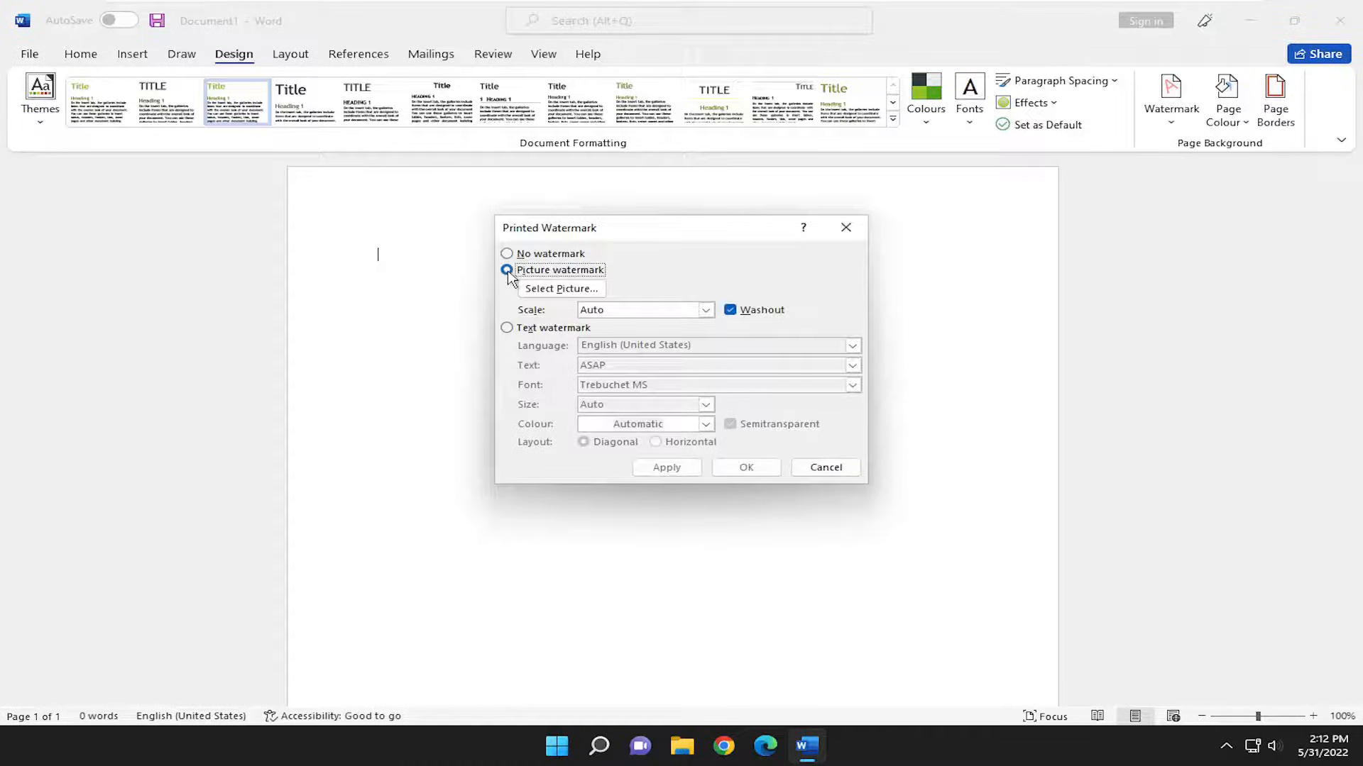
click(561, 288)
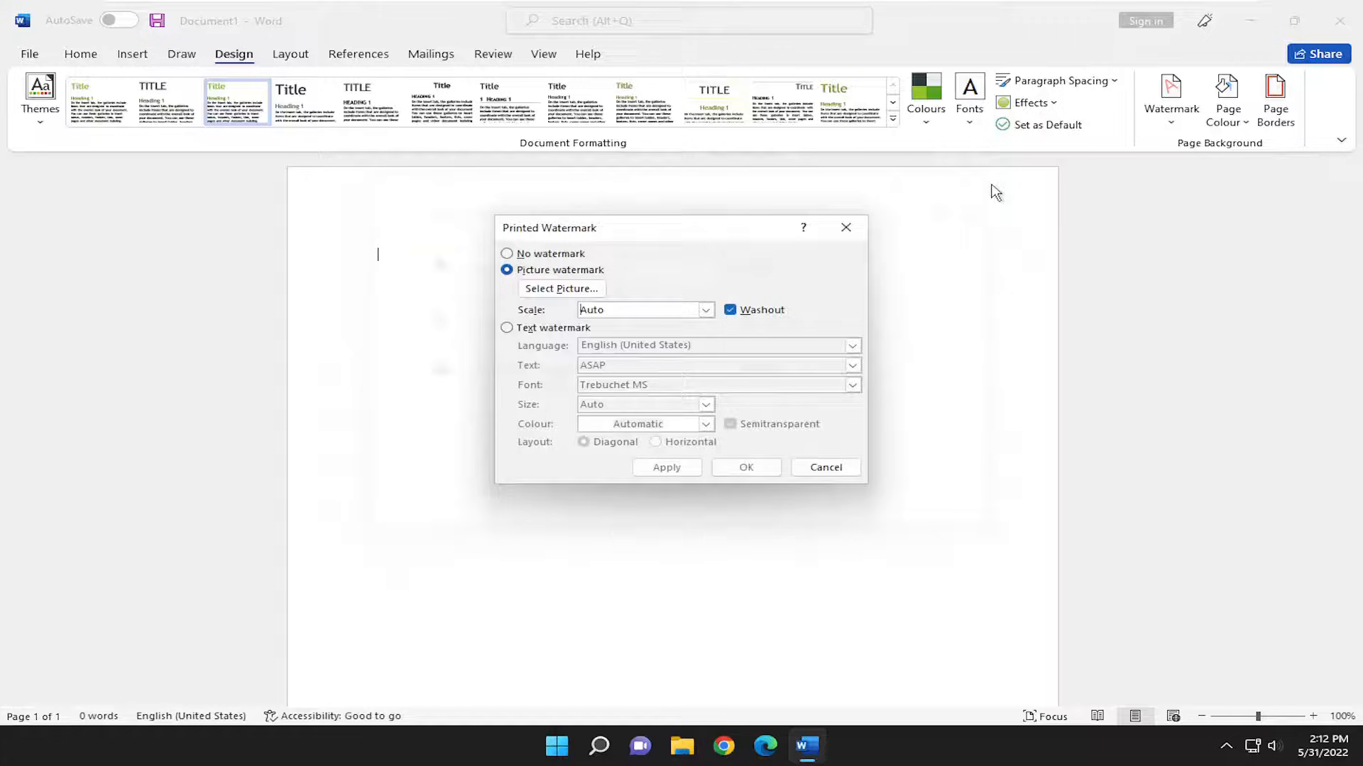
click(508, 328)
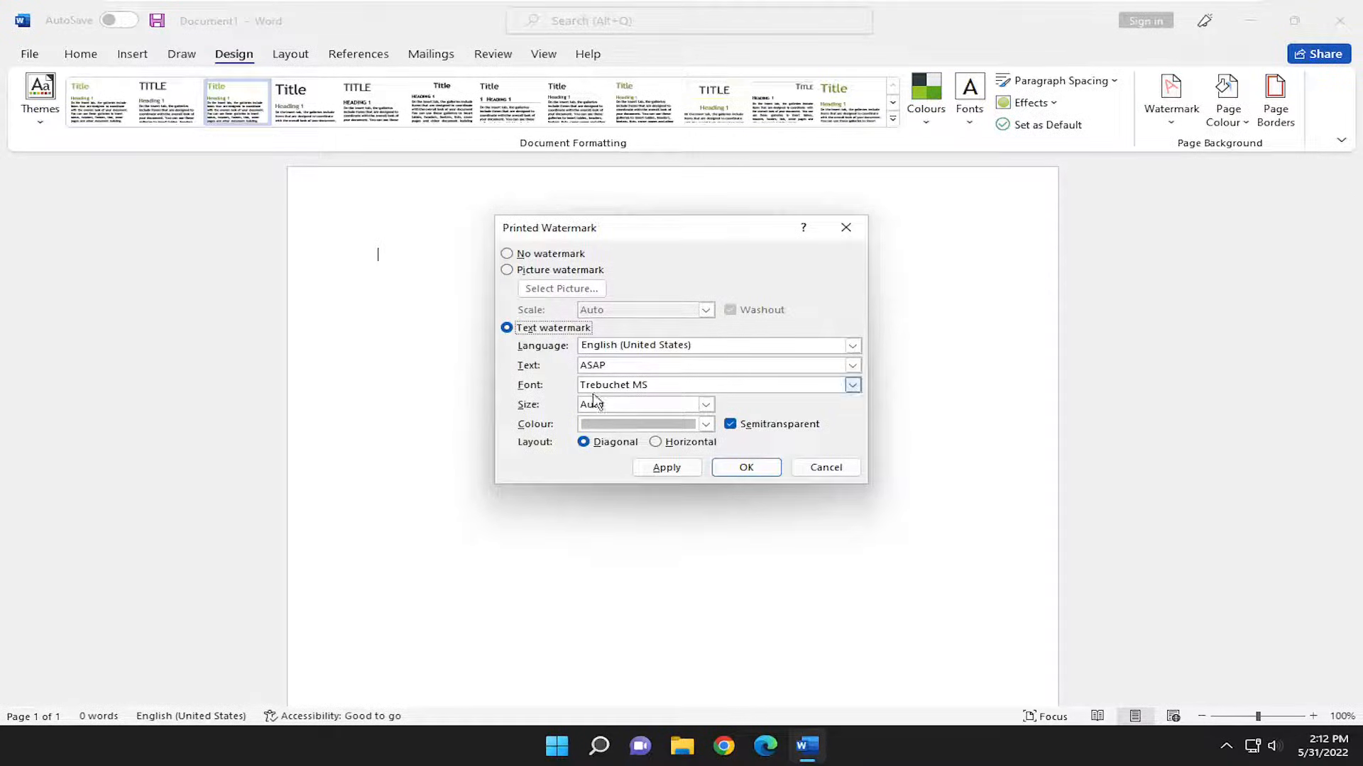
Step: Enter 'Example Watermark' as the diagonal watermark text and apply it
click(713, 365)
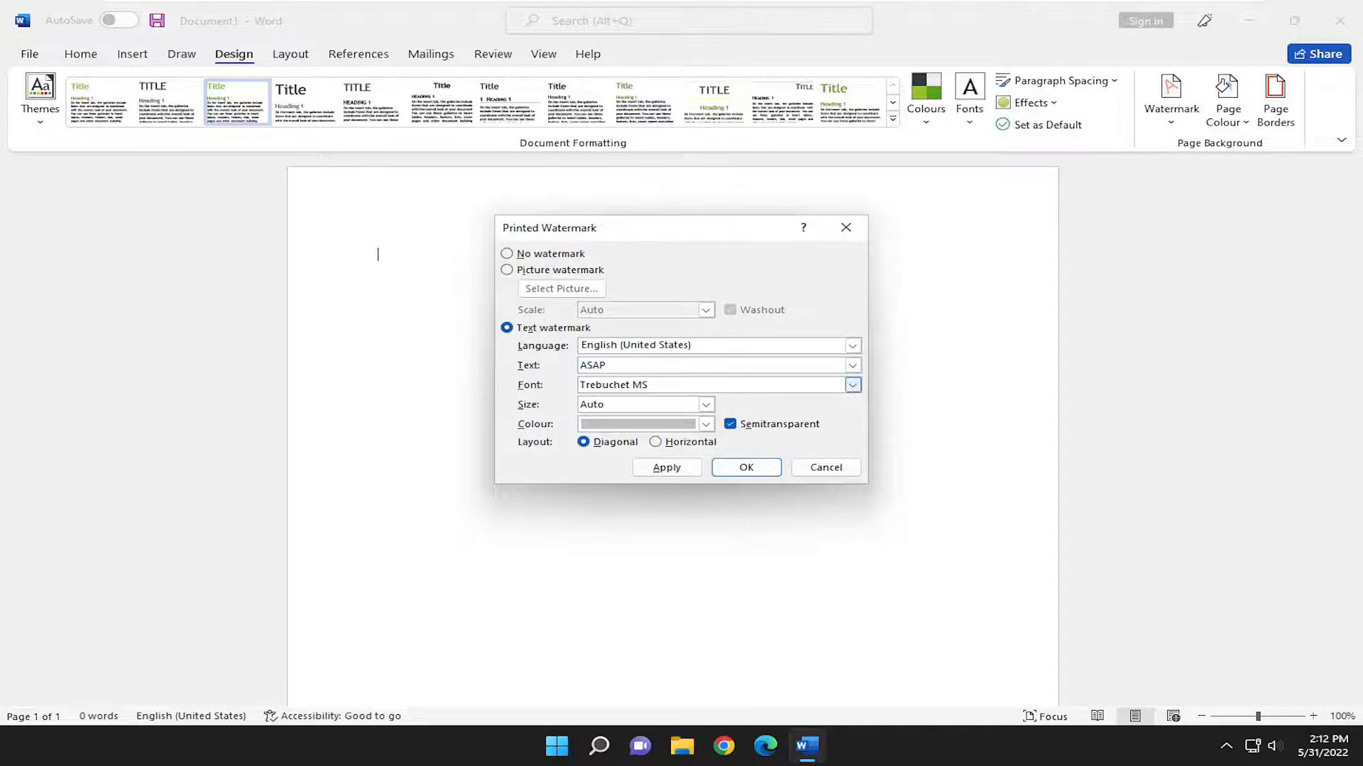
text(Exampl)
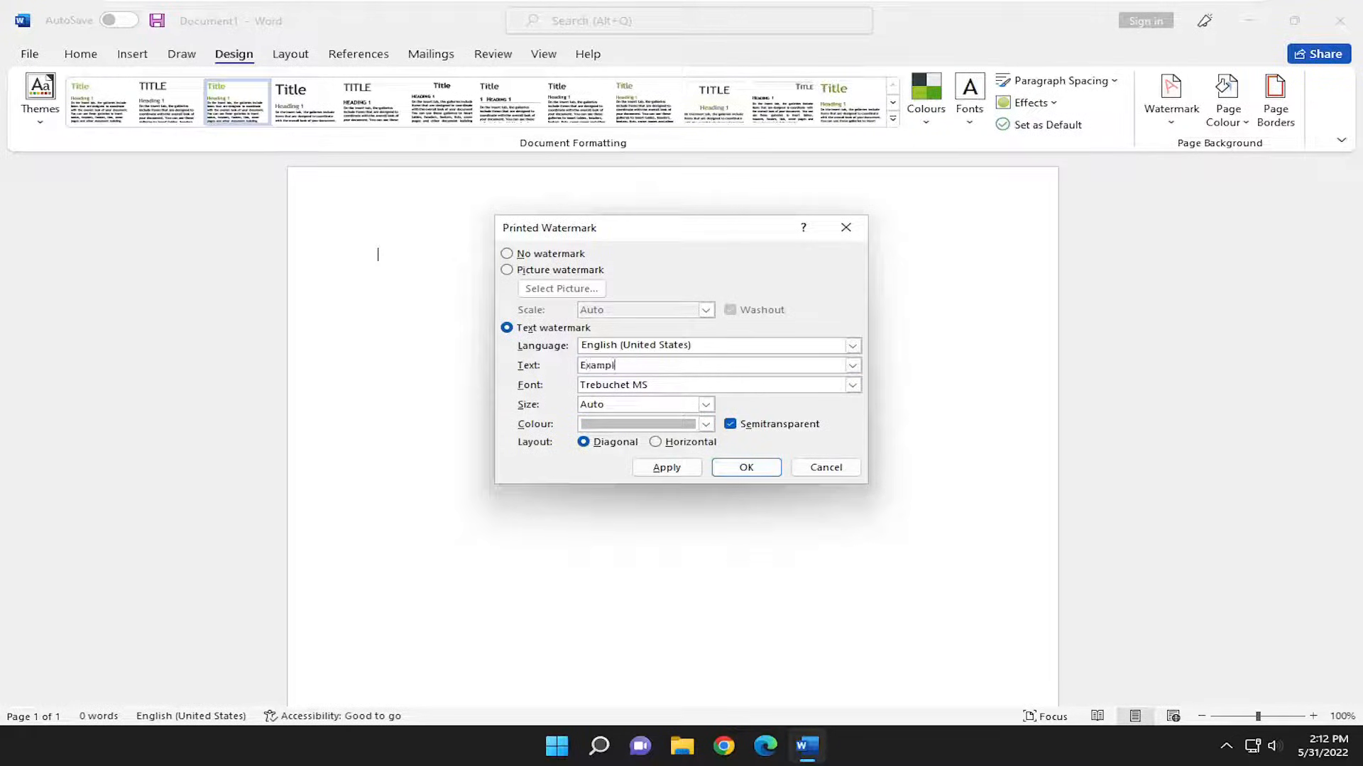
text(e Watermark)
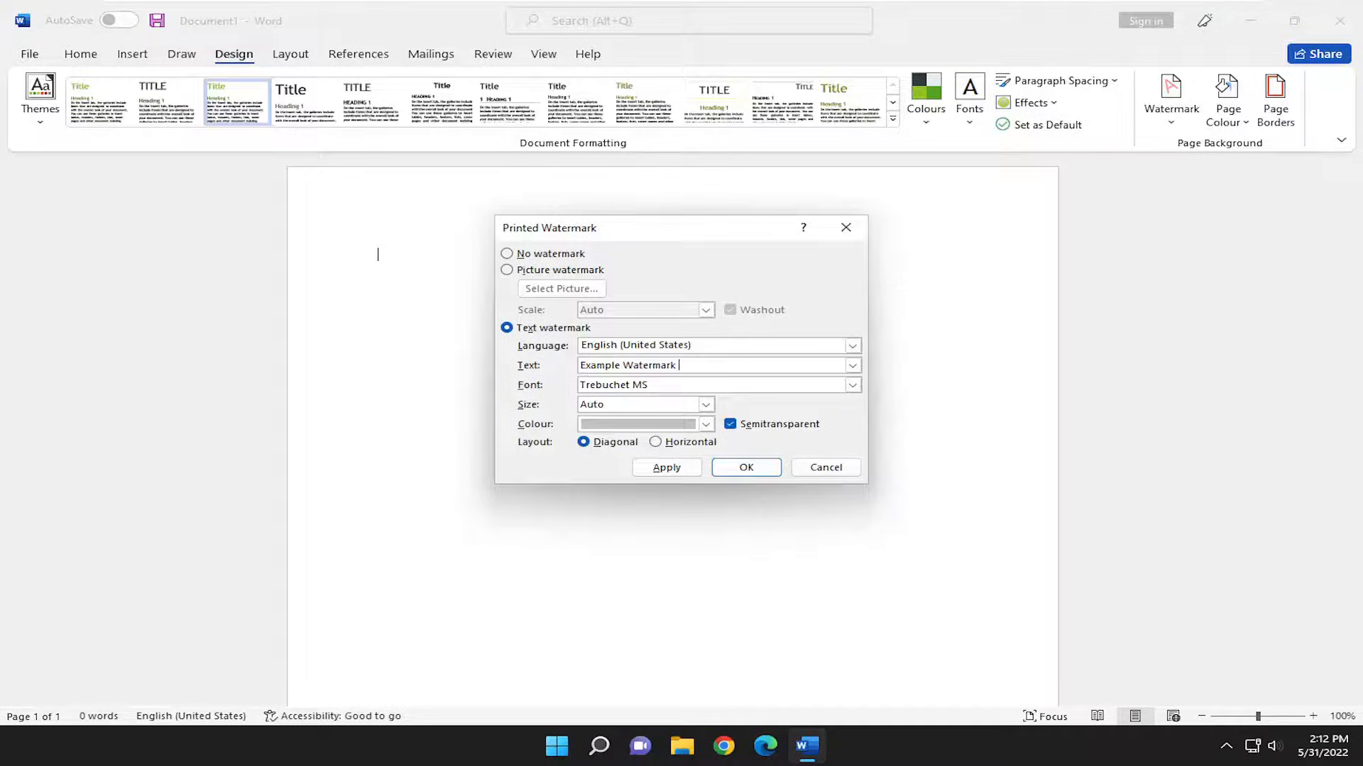
click(745, 467)
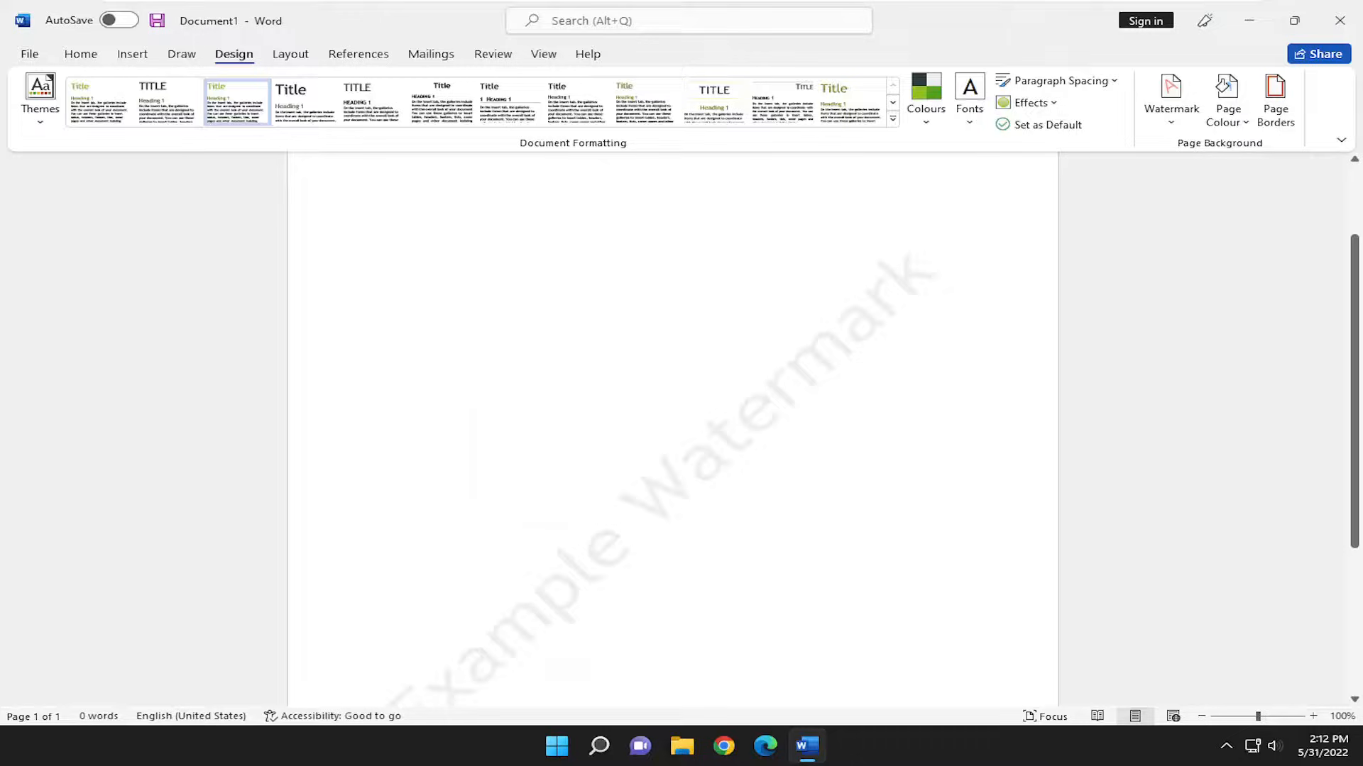
Step: Remove the watermark from the page via the Watermark gallery's Remove Watermark
click(380, 179)
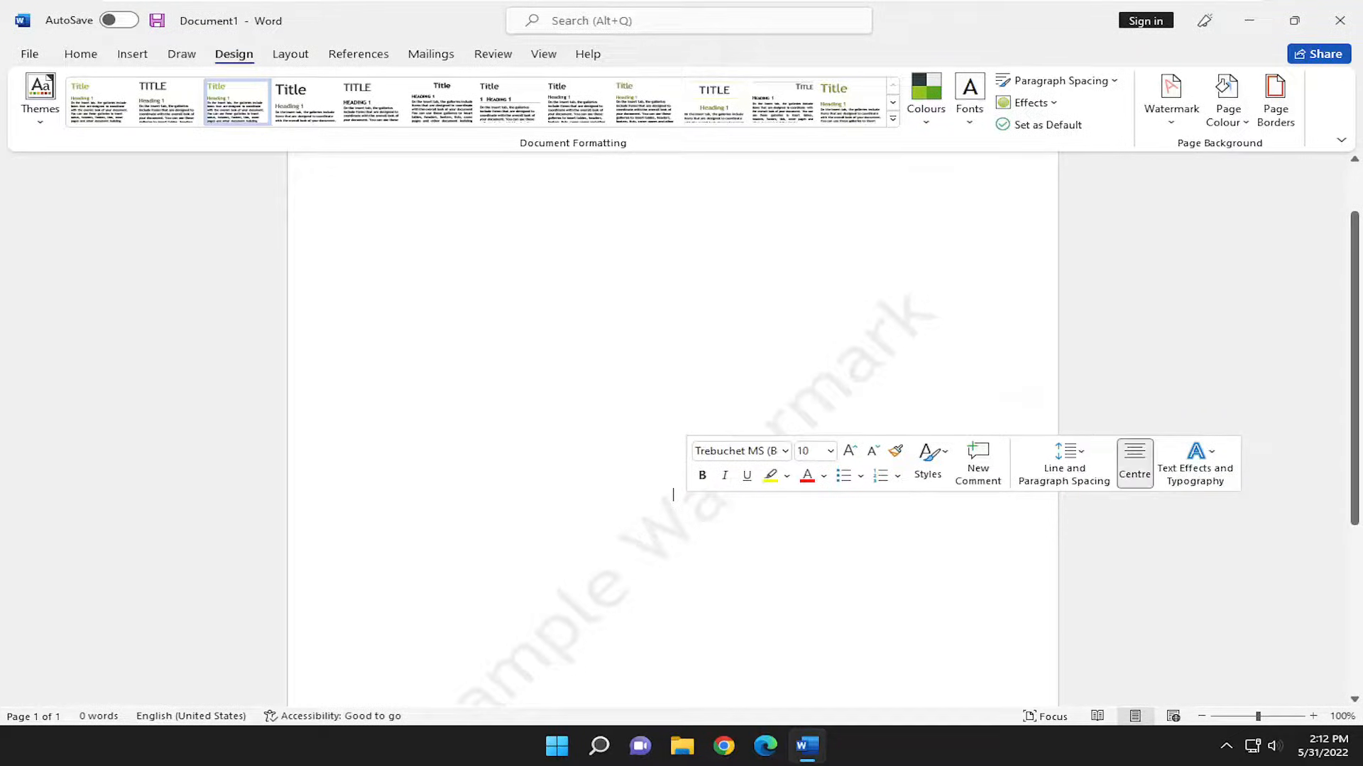
mouse_move(1132, 463)
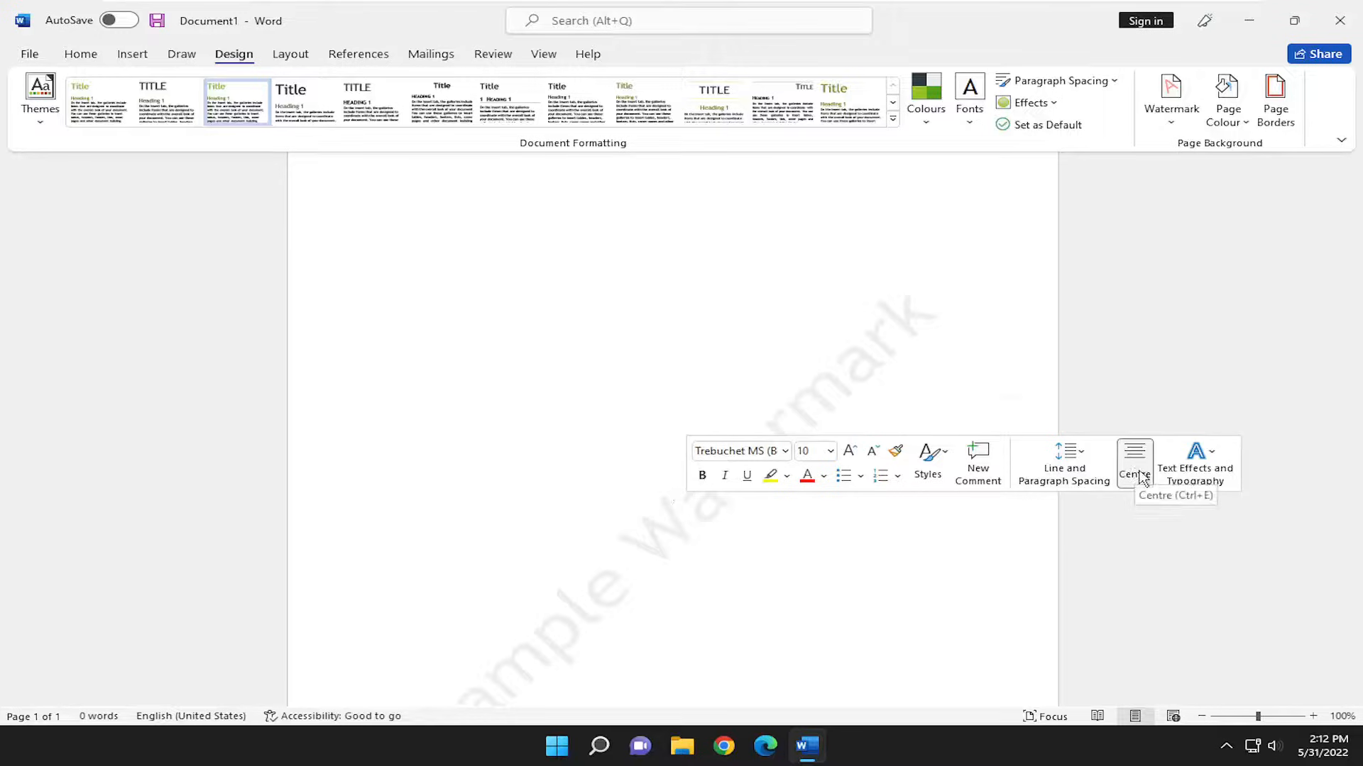
mouse_move(1063, 463)
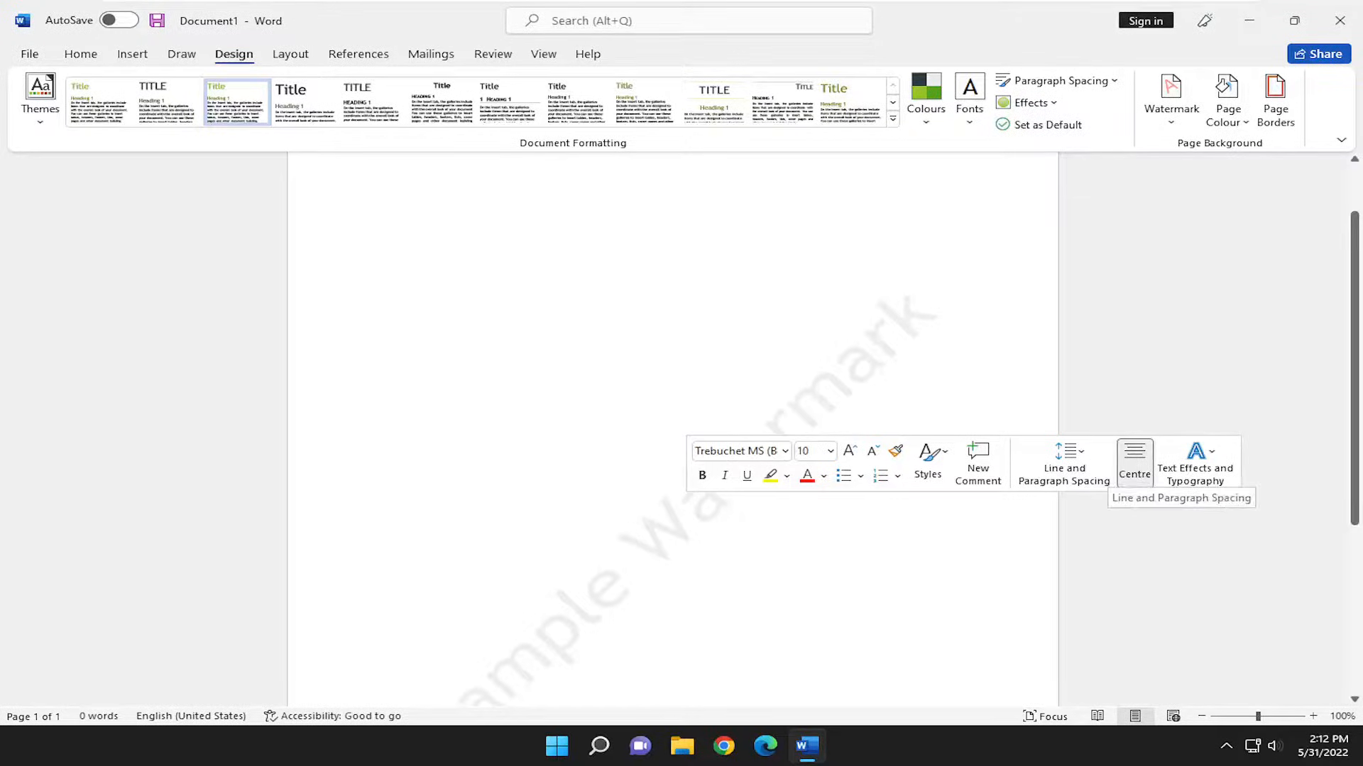
right_click(378, 175)
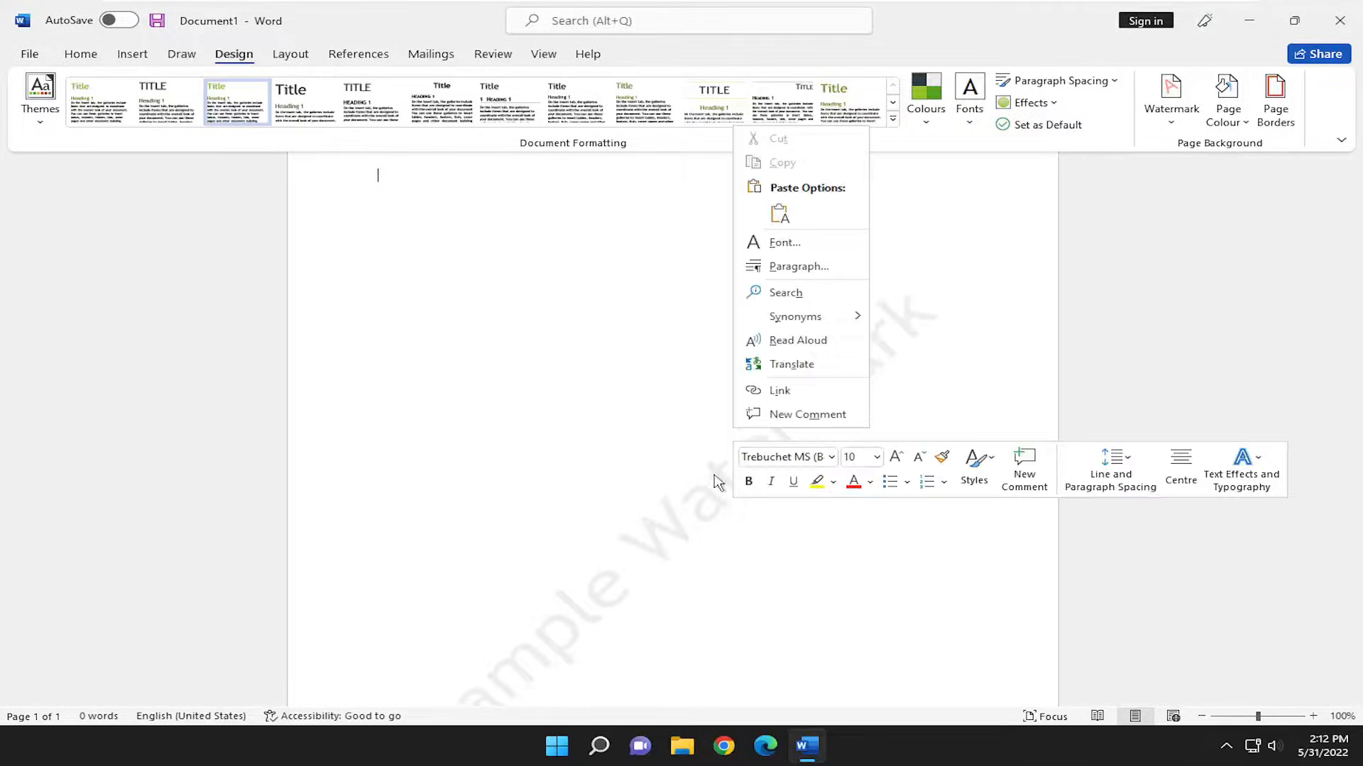
click(1171, 95)
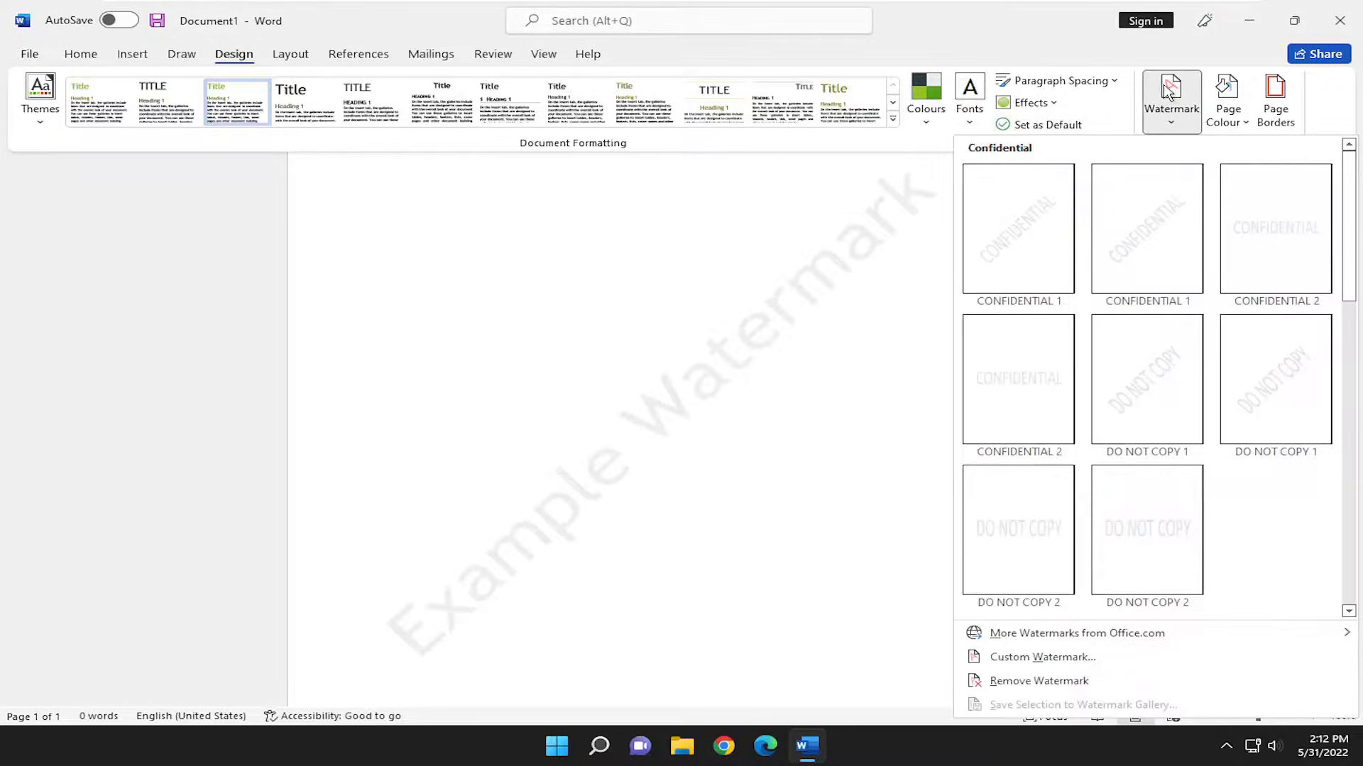
scroll(down, 3)
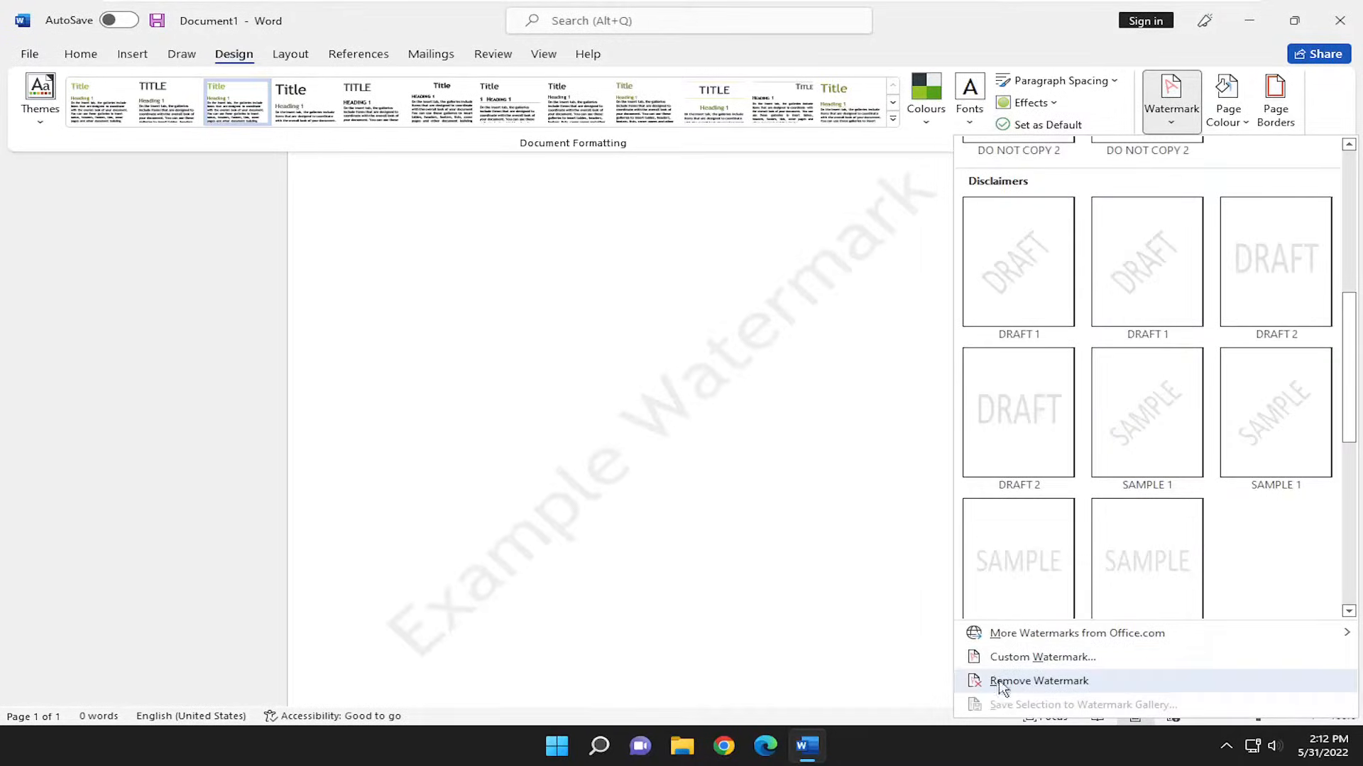
click(1039, 680)
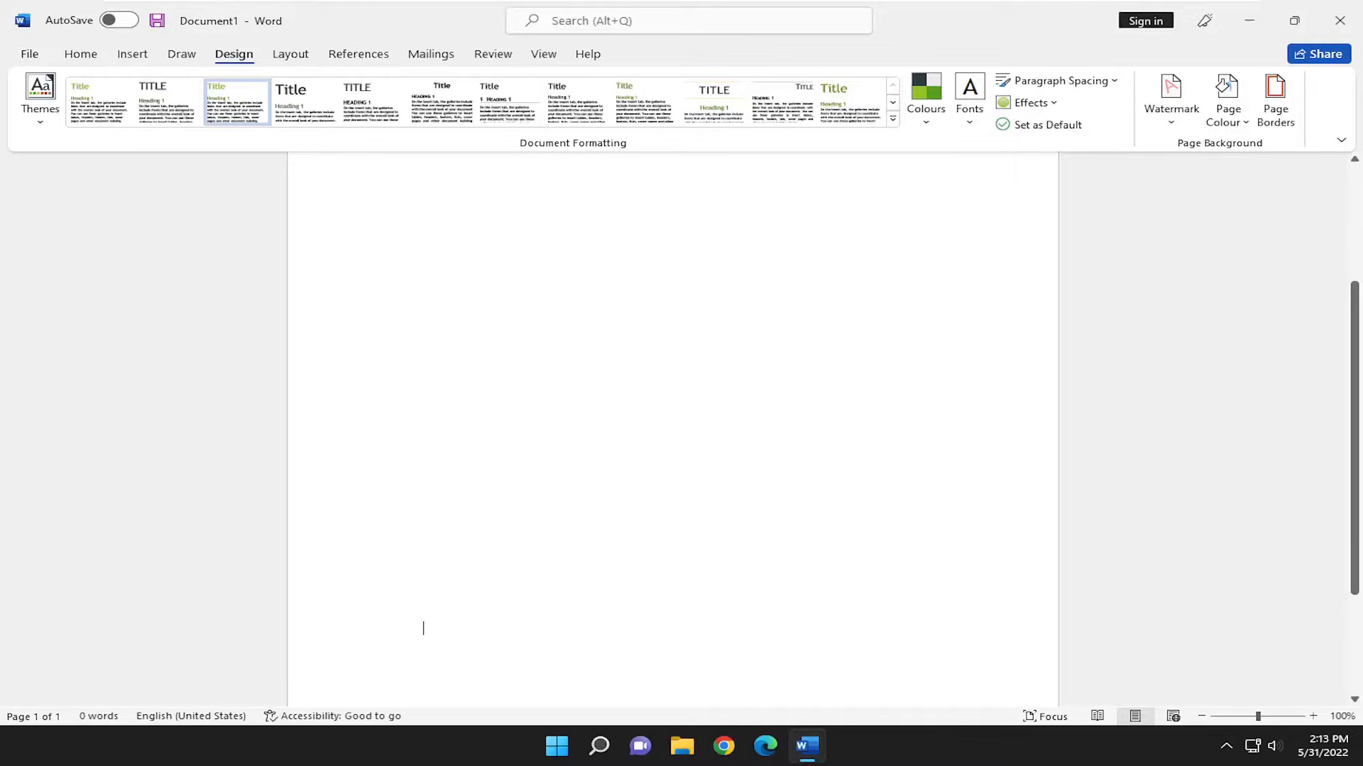
Step: Reopen the Watermark gallery and scroll back through the preset designs
click(1171, 98)
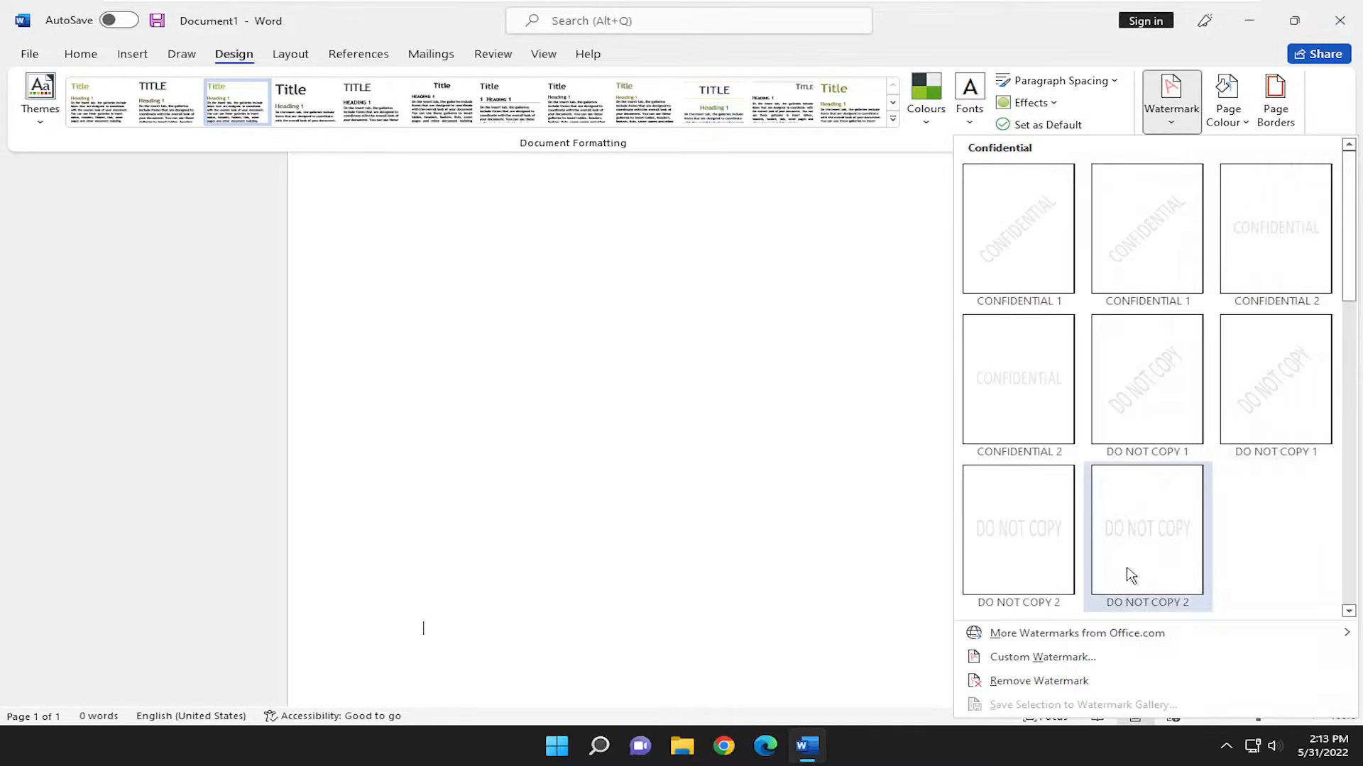
scroll(down, 3)
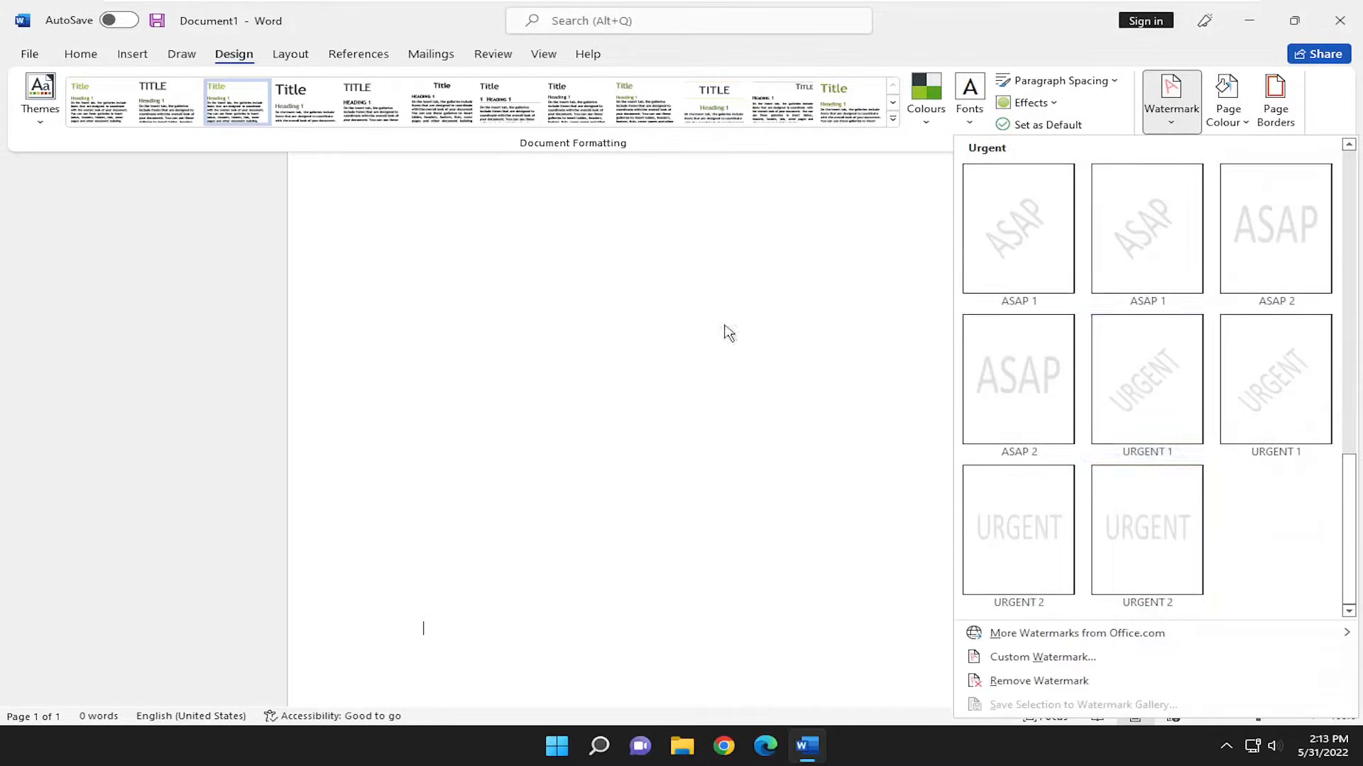